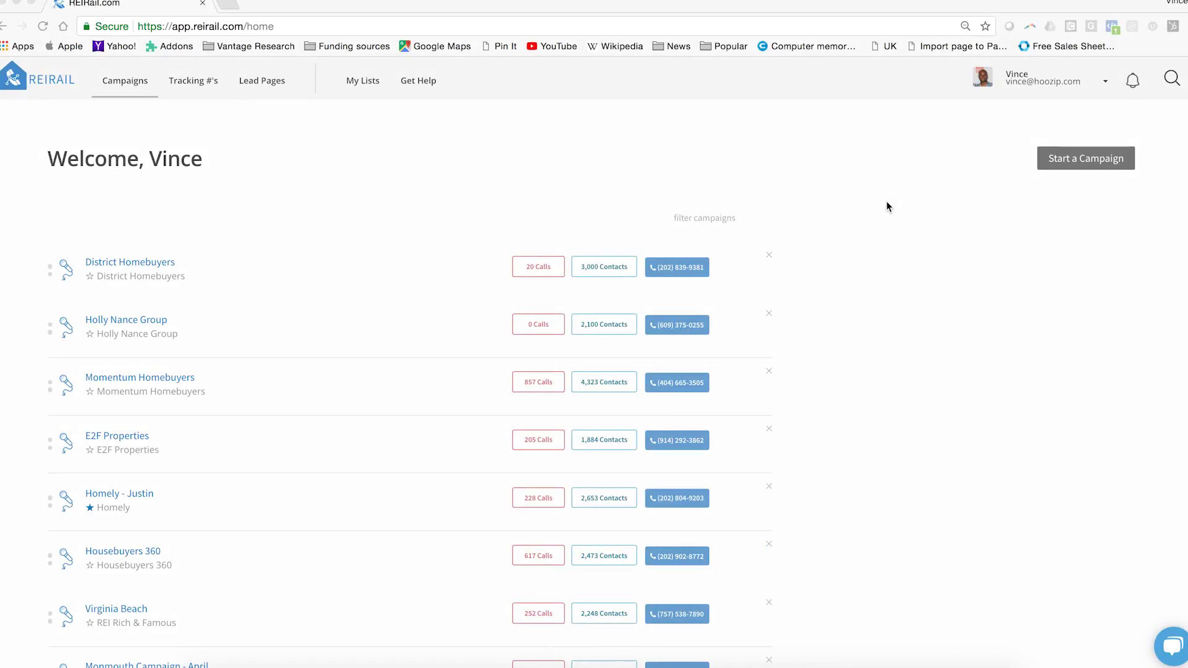
pyautogui.moveTo(339, 108)
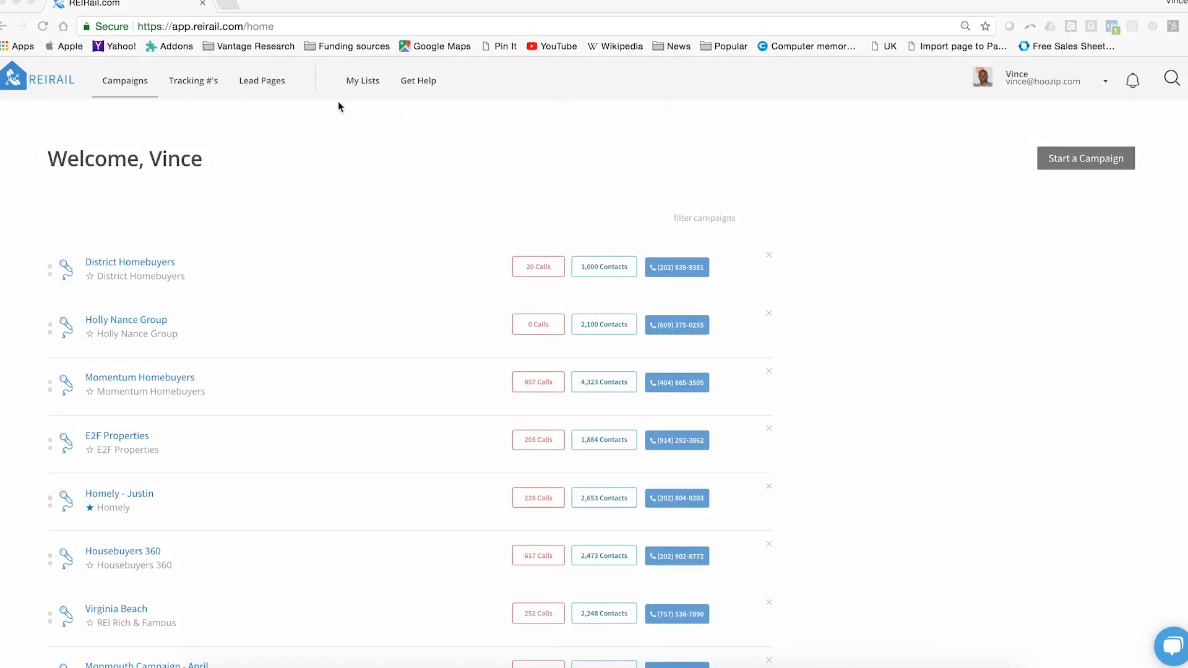
# - Go to the Lead Pages section from the top navigation
pyautogui.click(261, 81)
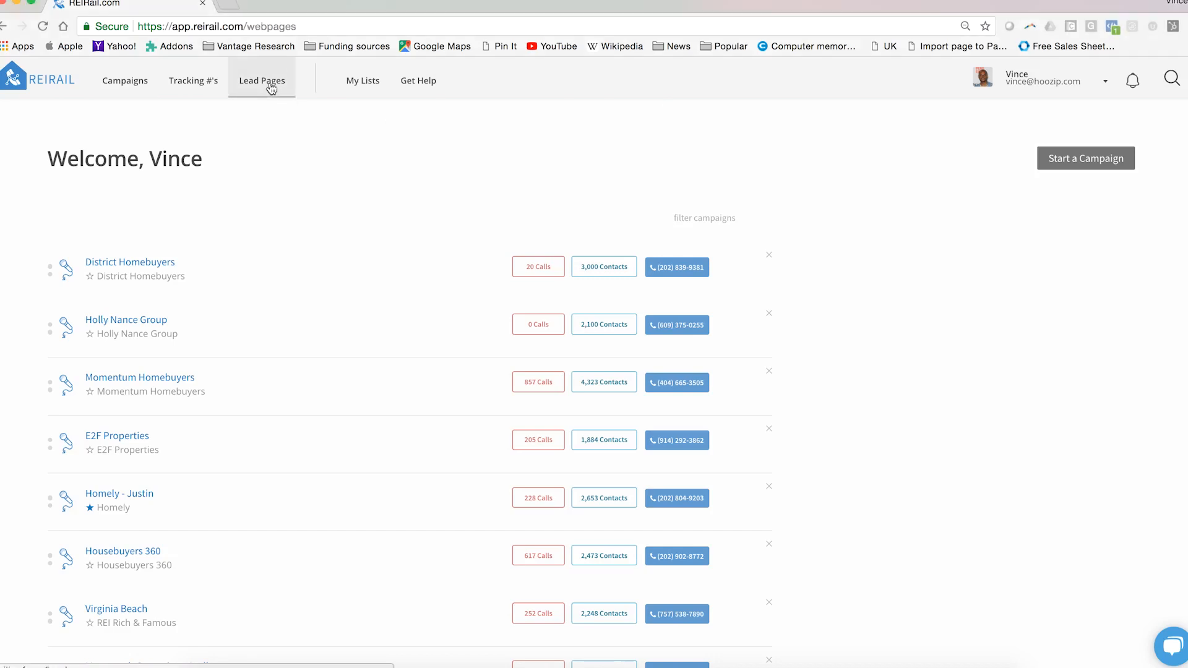
pyautogui.click(262, 81)
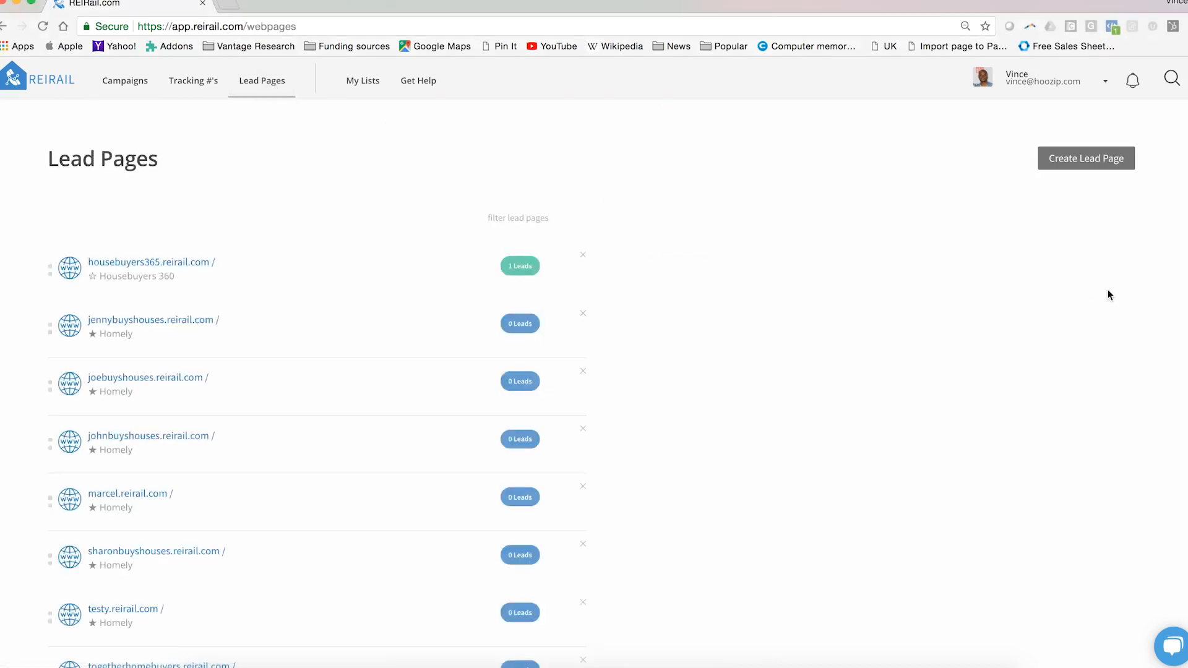
# - Create a new lead page and scroll through the OfferPad template preview
pyautogui.click(1086, 158)
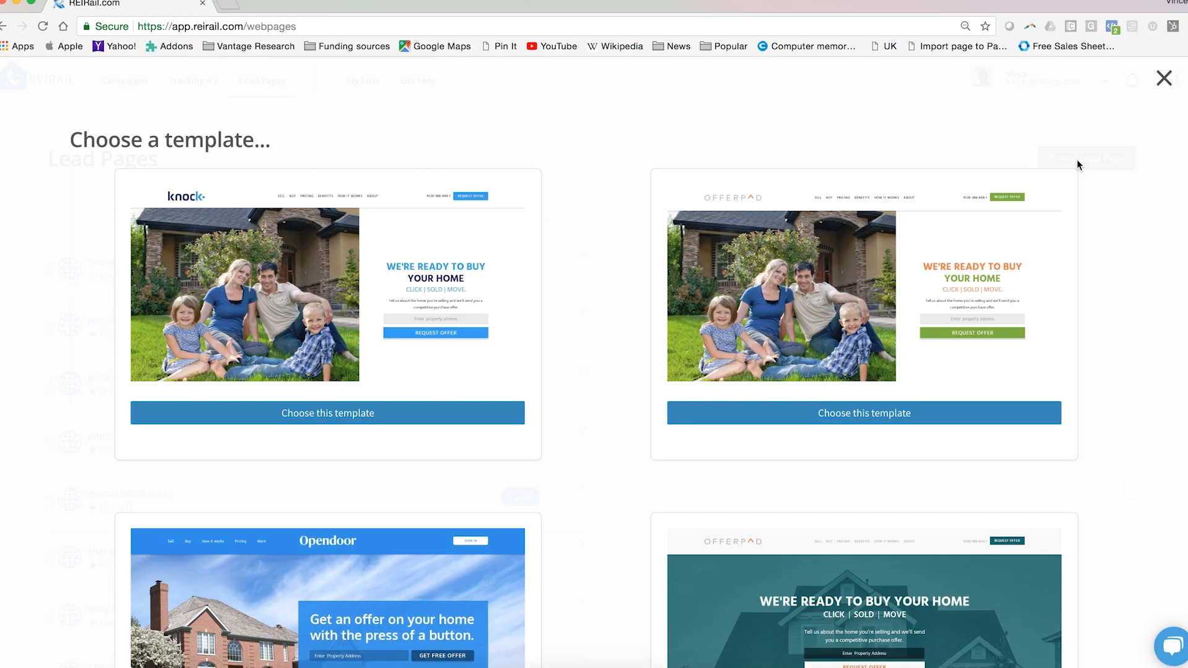
pyautogui.moveTo(618, 337)
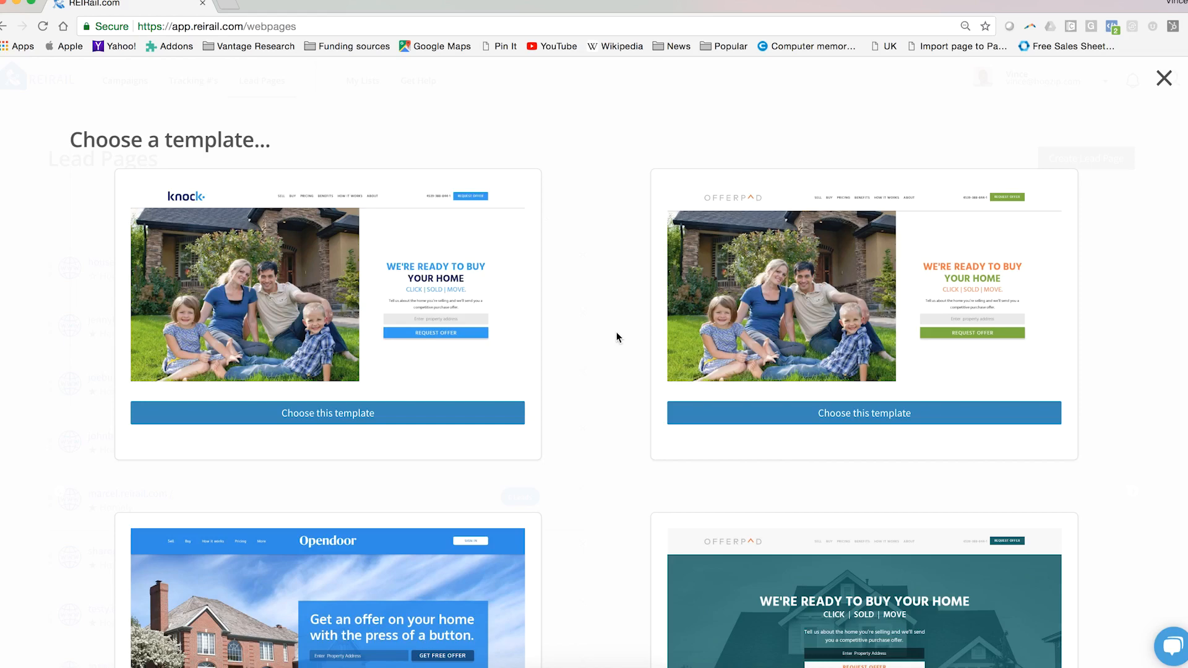
pyautogui.scroll(-3)
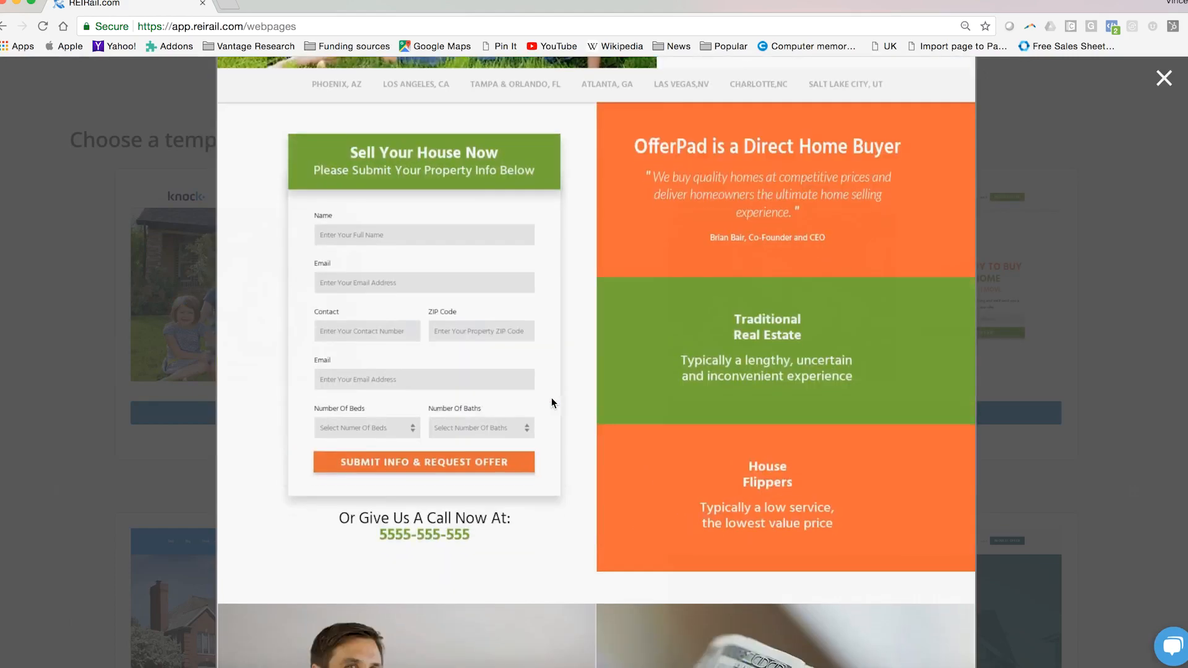
pyautogui.scroll(-3)
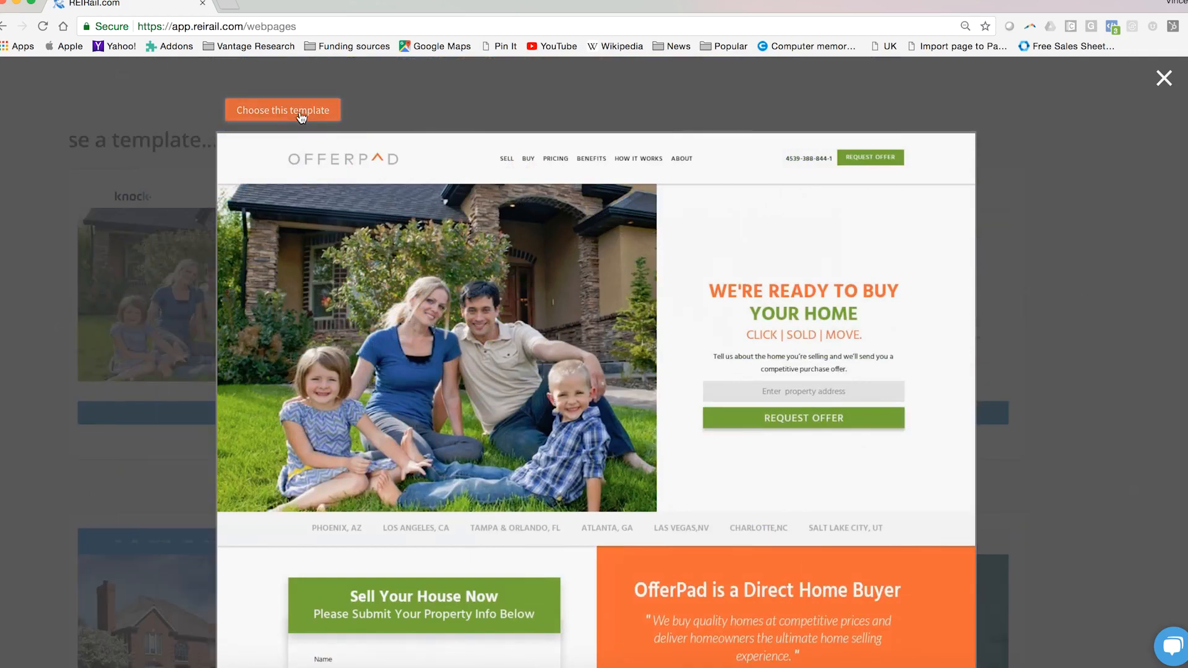
# - Choose the OfferPad template and skip the custom domain for now
pyautogui.click(283, 110)
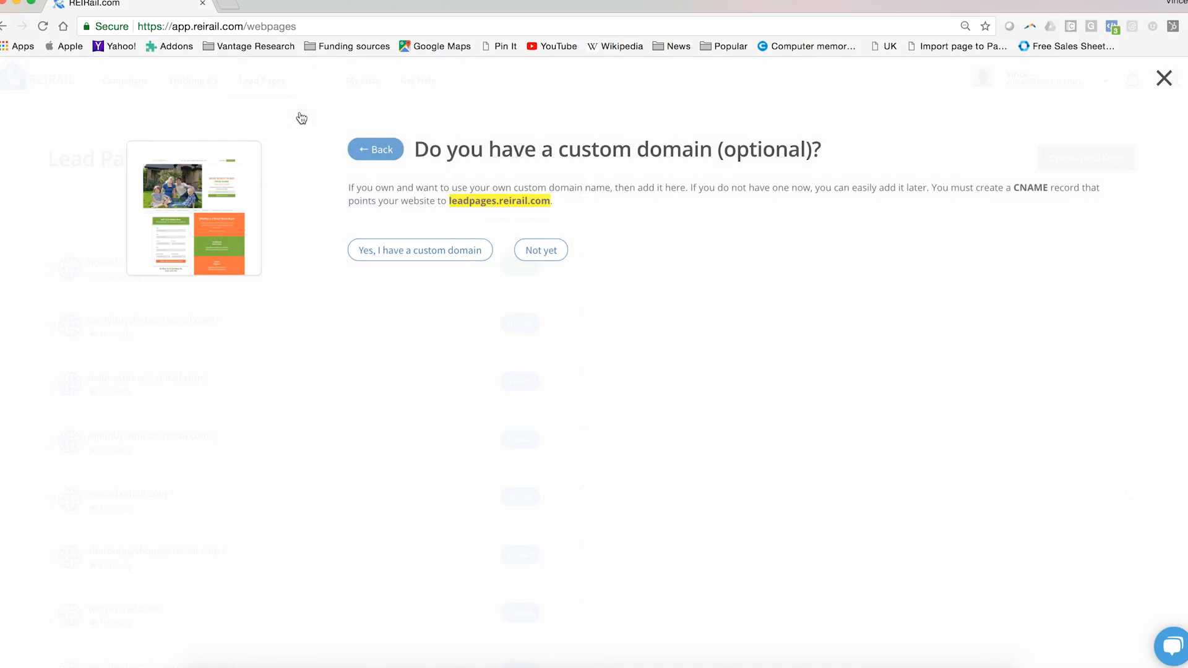
pyautogui.click(419, 250)
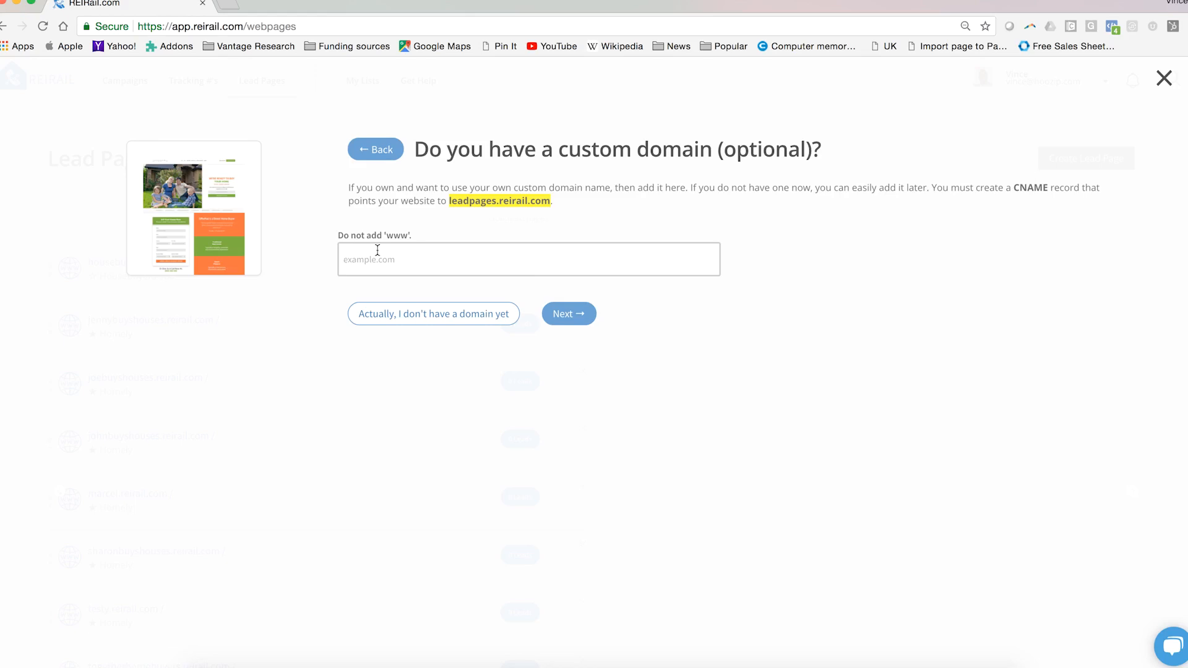
pyautogui.moveTo(415, 310)
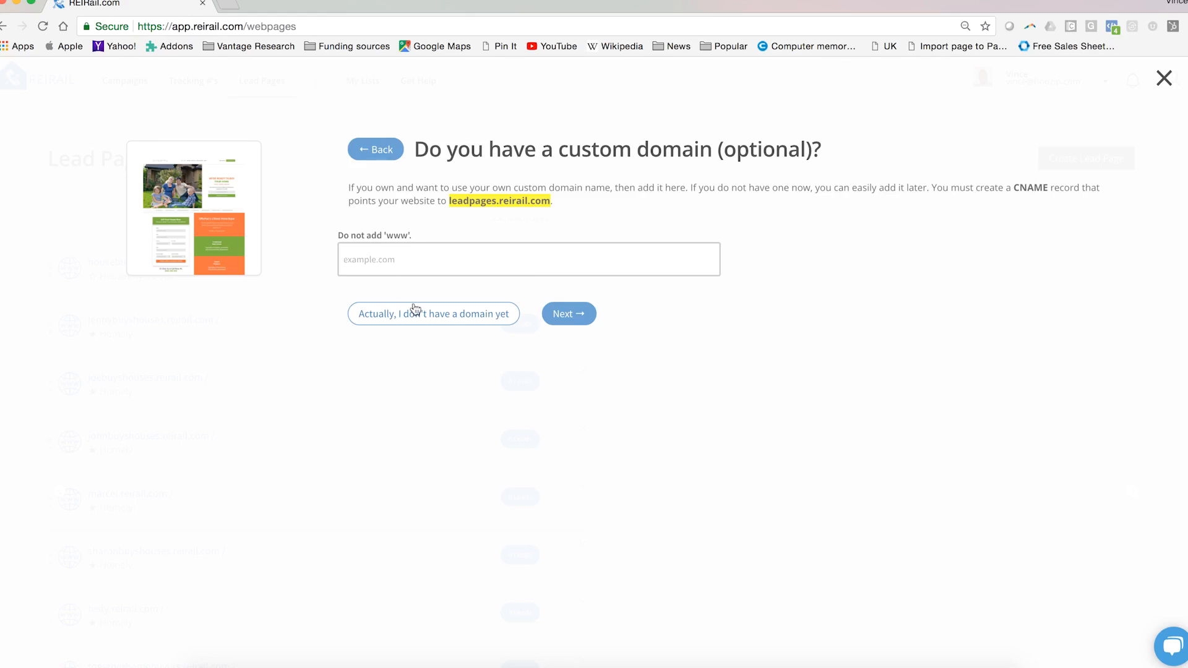
pyautogui.click(433, 314)
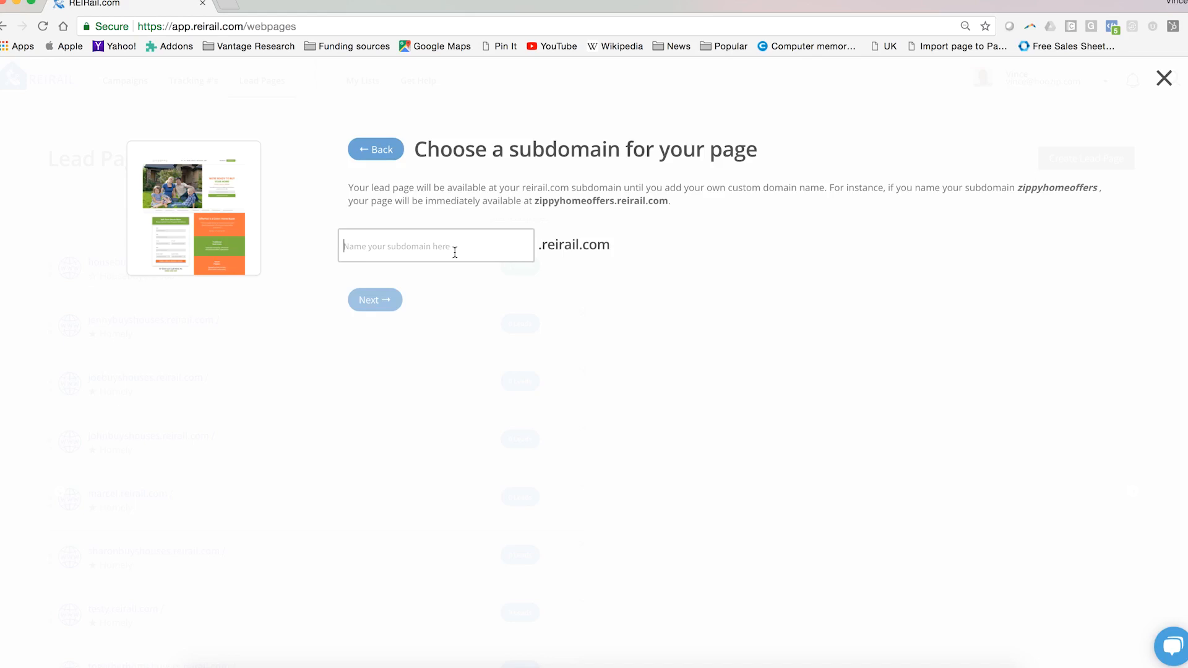
# - Enter 'cindybuyshouses' as the subdomain and continue
pyautogui.write('cindybuyshouses')
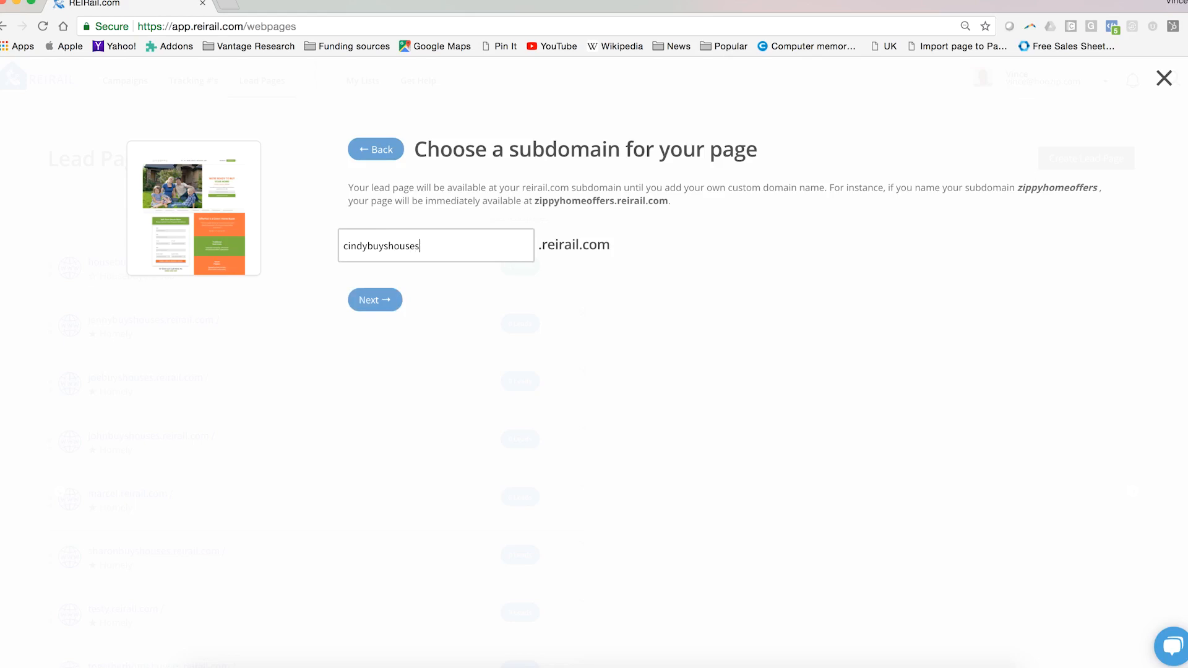
pyautogui.moveTo(410, 319)
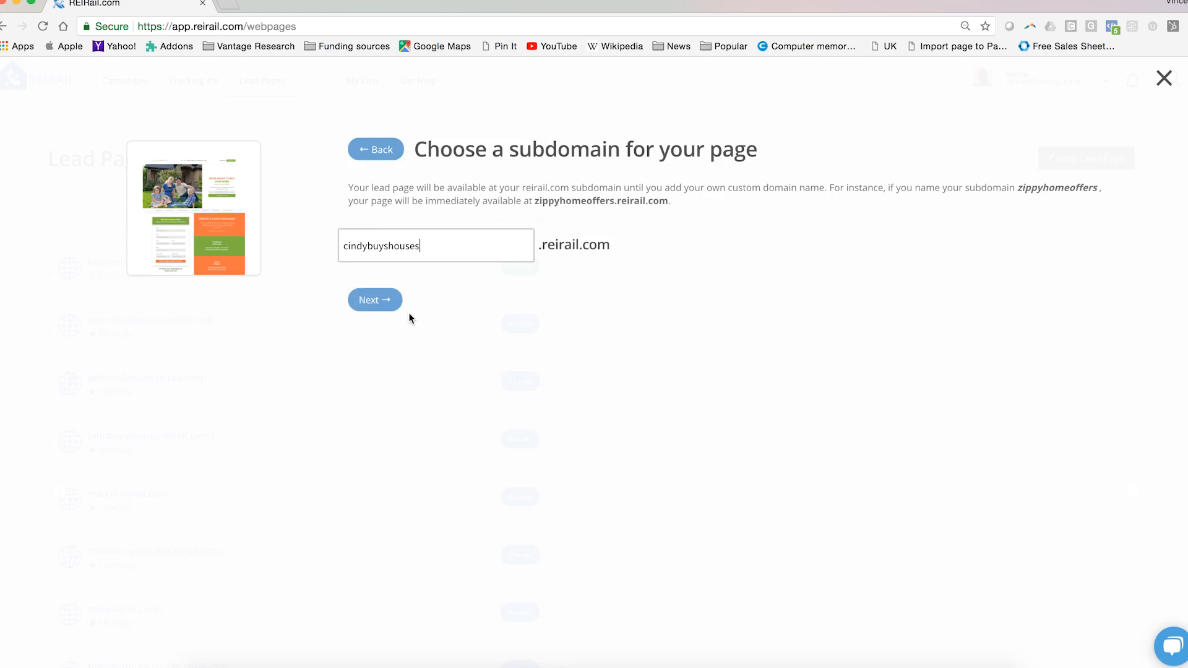
pyautogui.click(374, 300)
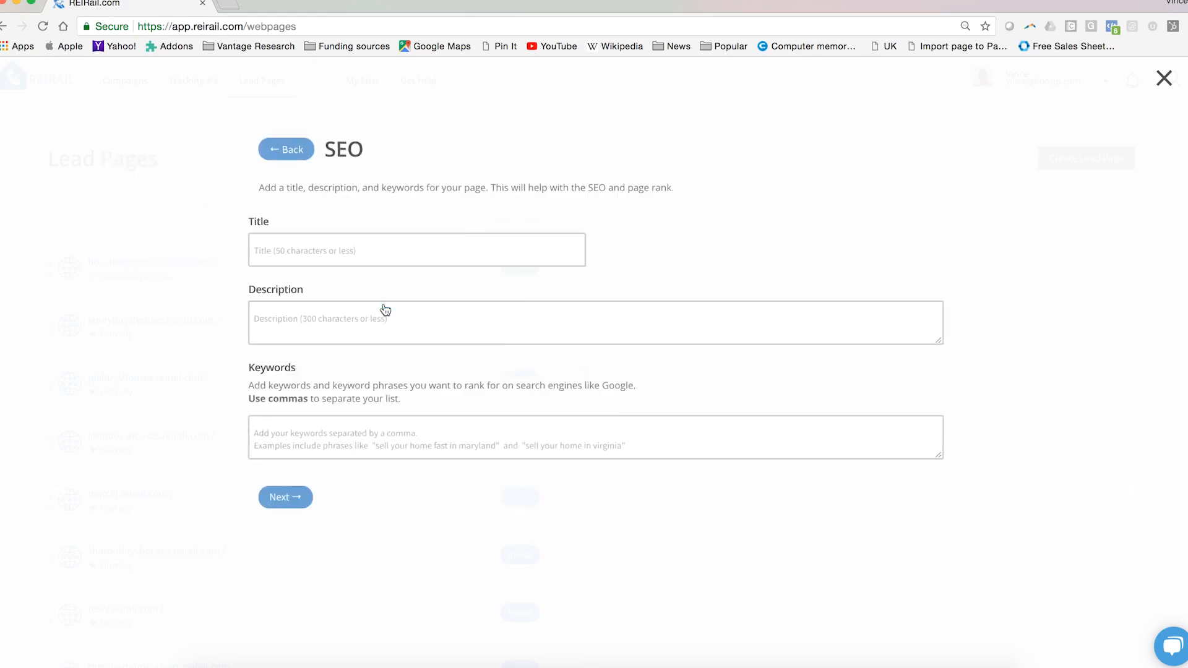
# - Fill in the SEO title and a 'We buy houses' description
pyautogui.click(387, 250)
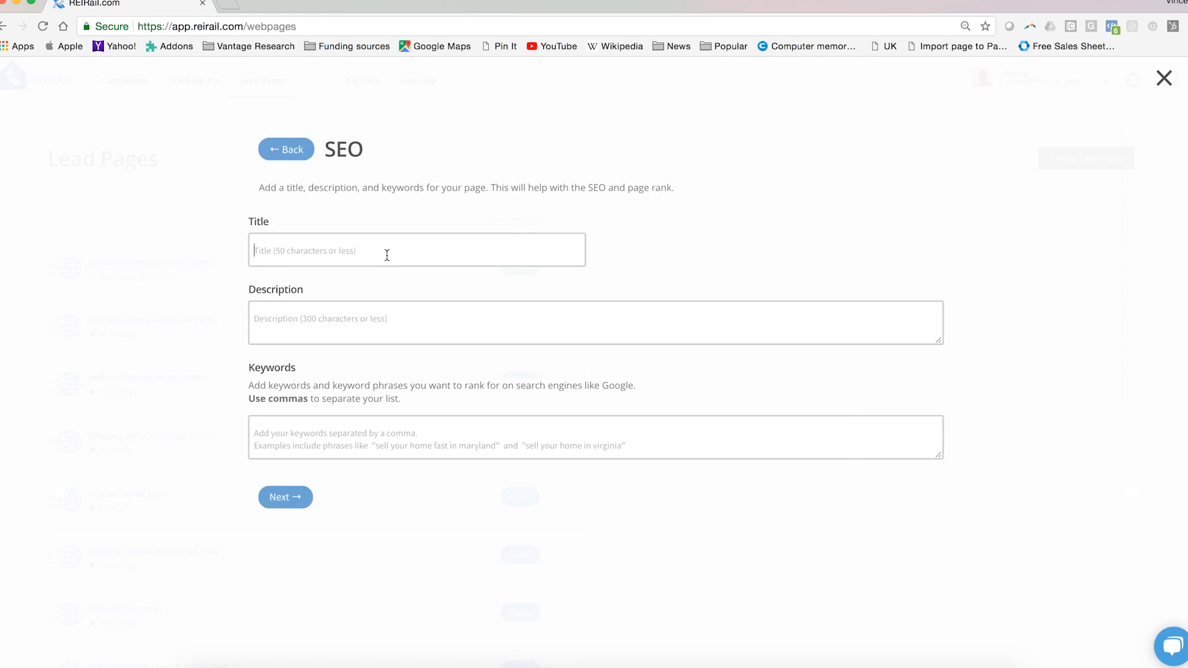
pyautogui.write('Cindy buys houses')
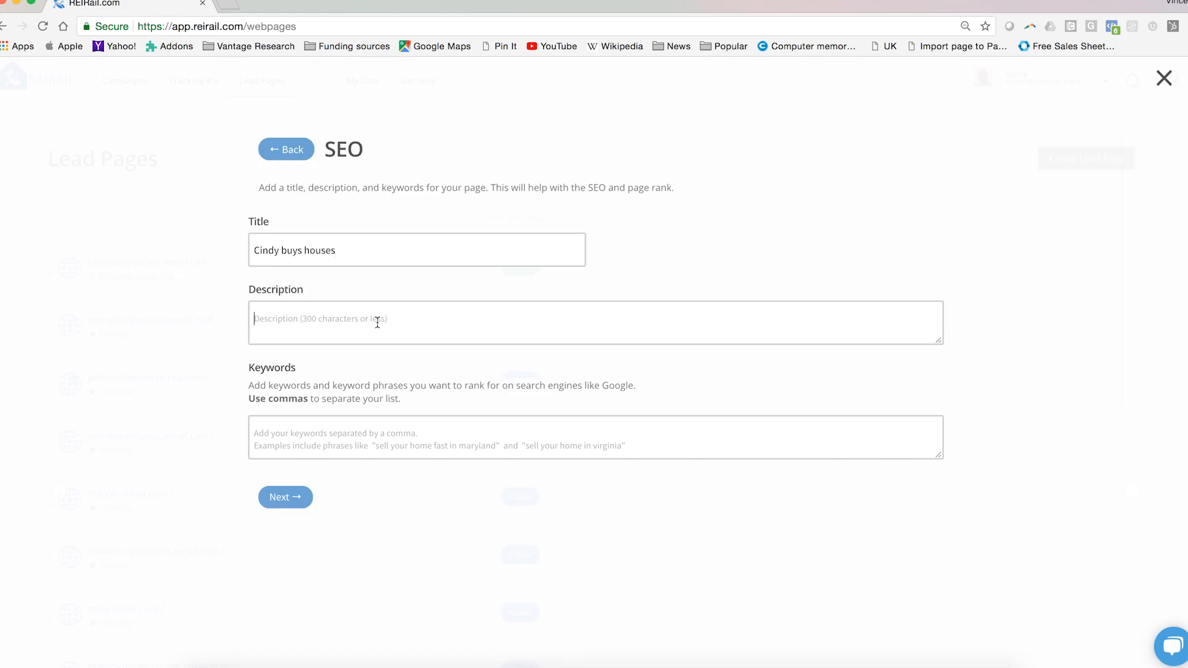
pyautogui.write('We')
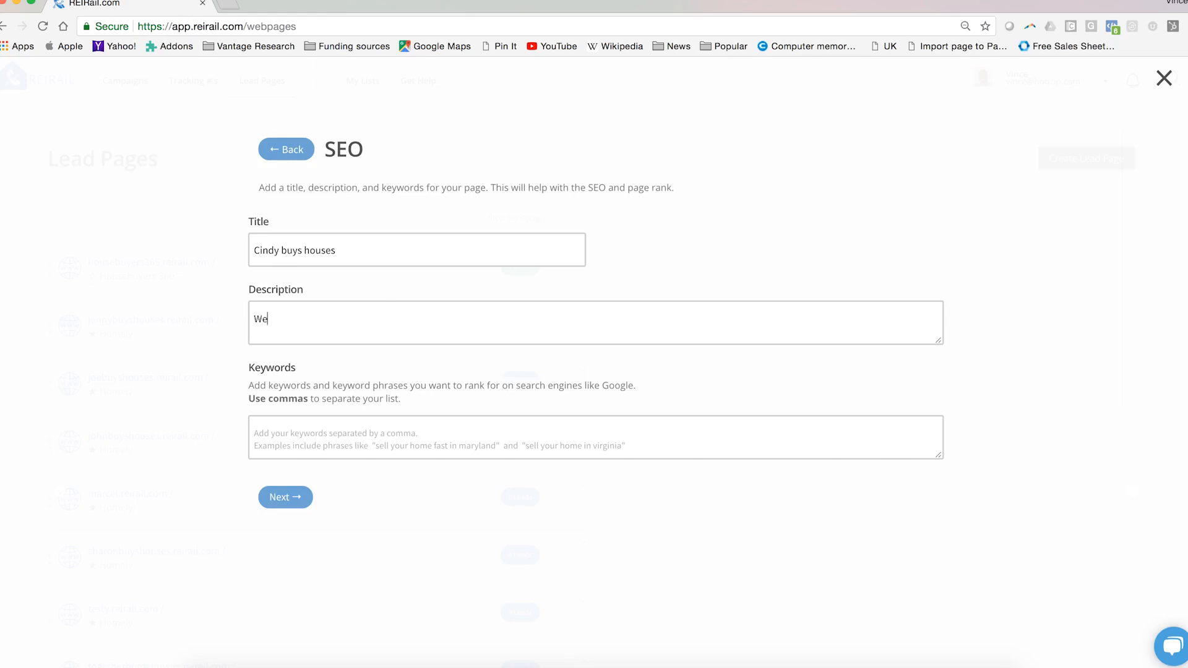
pyautogui.write('buy houses to rehab')
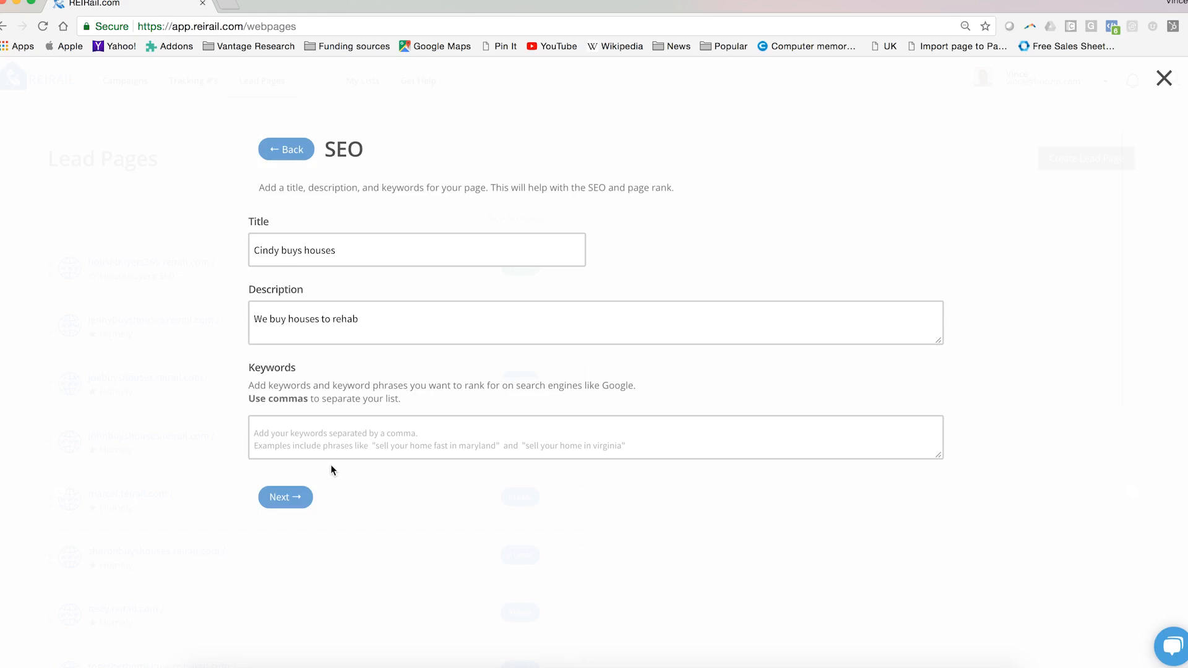
# - Enter keywords 'sell my house no repairs, Sell fast, Cash for houses'
pyautogui.click(332, 438)
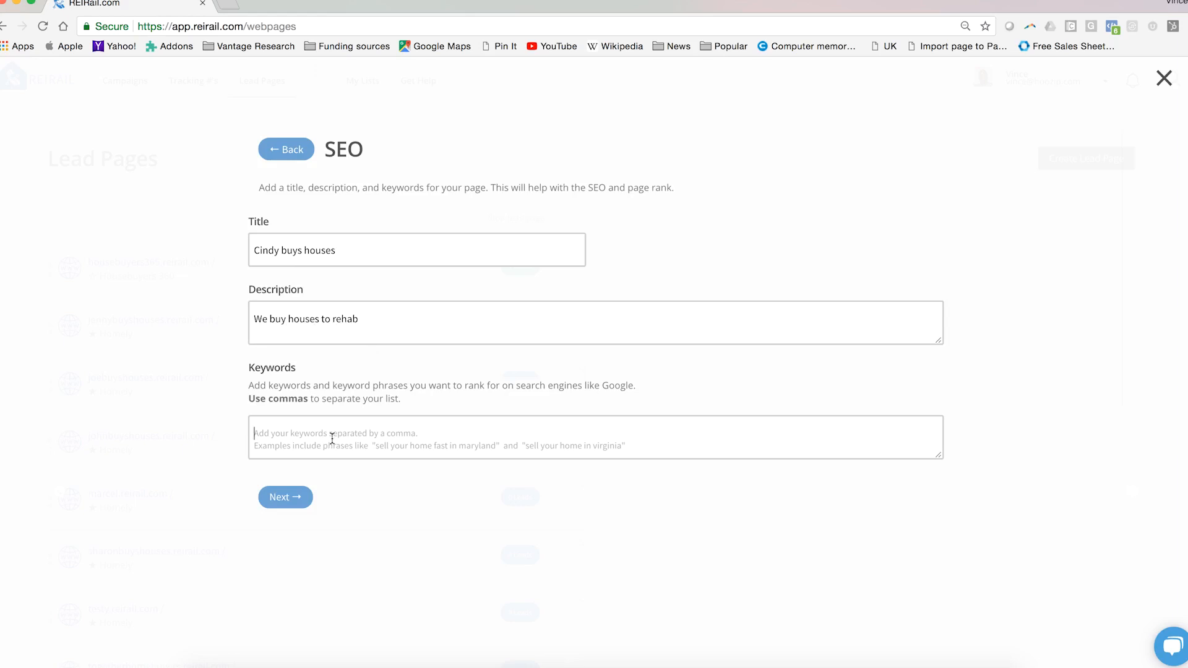
pyautogui.write('sell my h')
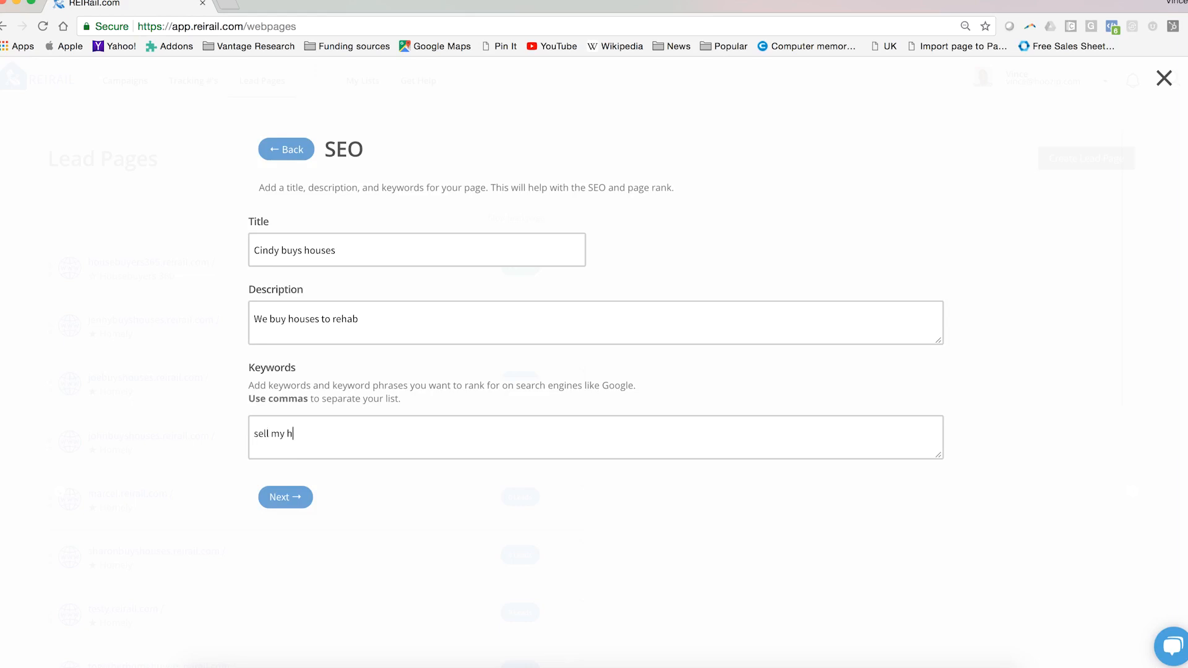
pyautogui.write('ouse no repair')
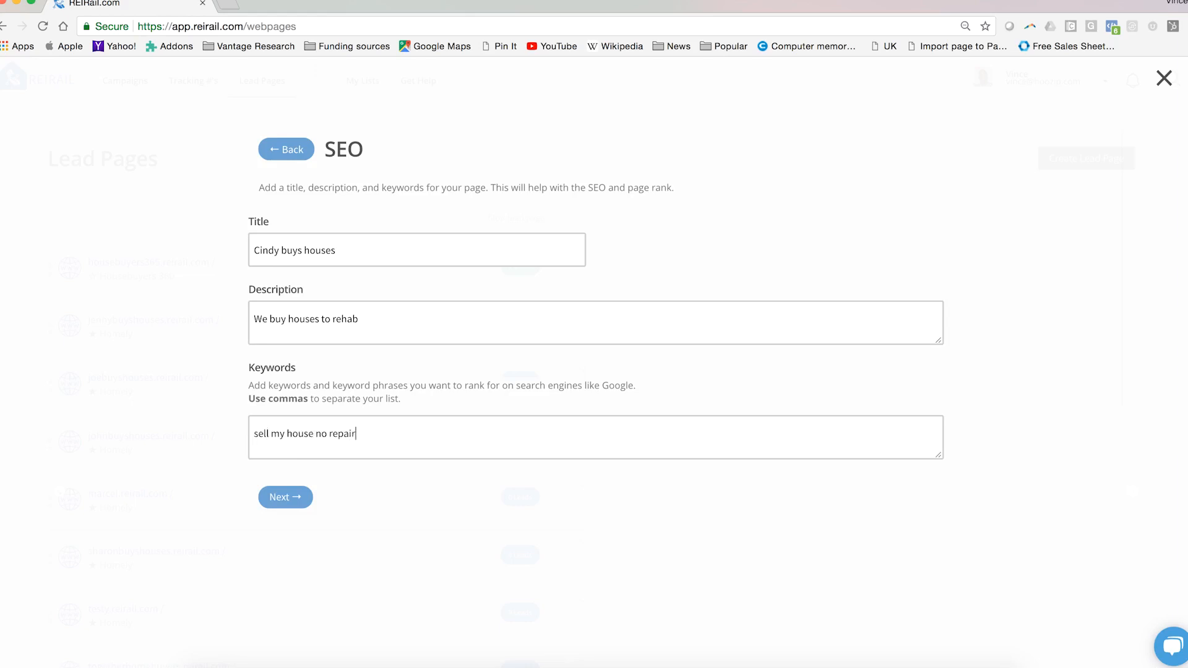
pyautogui.write('s, Sell fa')
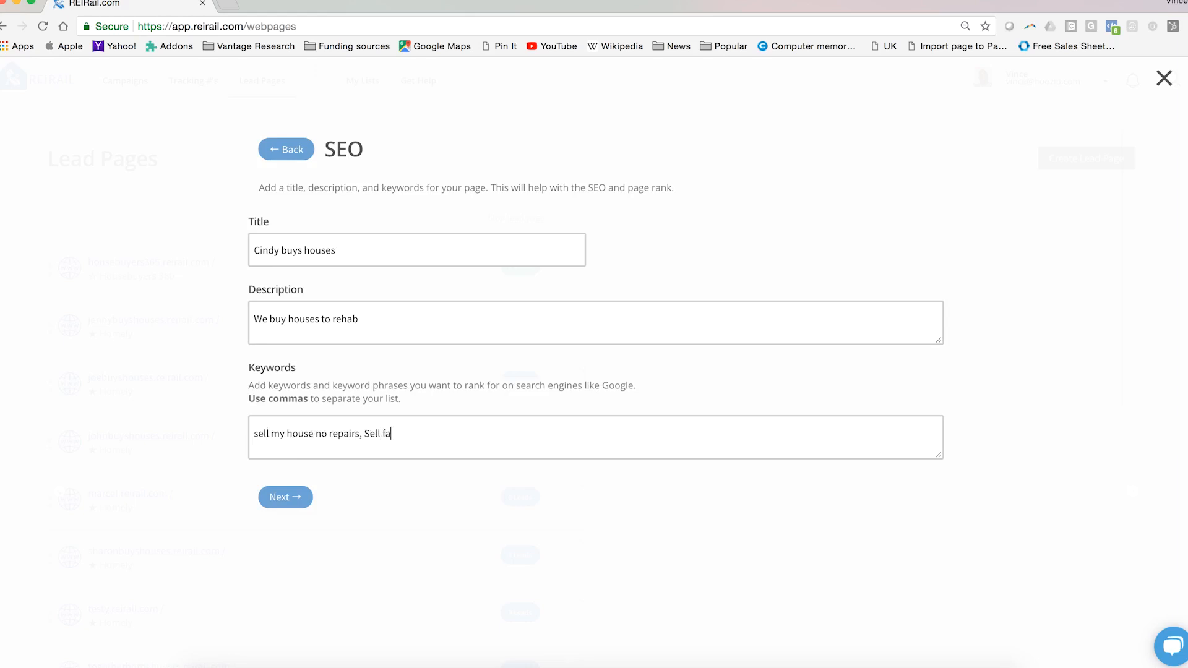
pyautogui.write('st, Cash for')
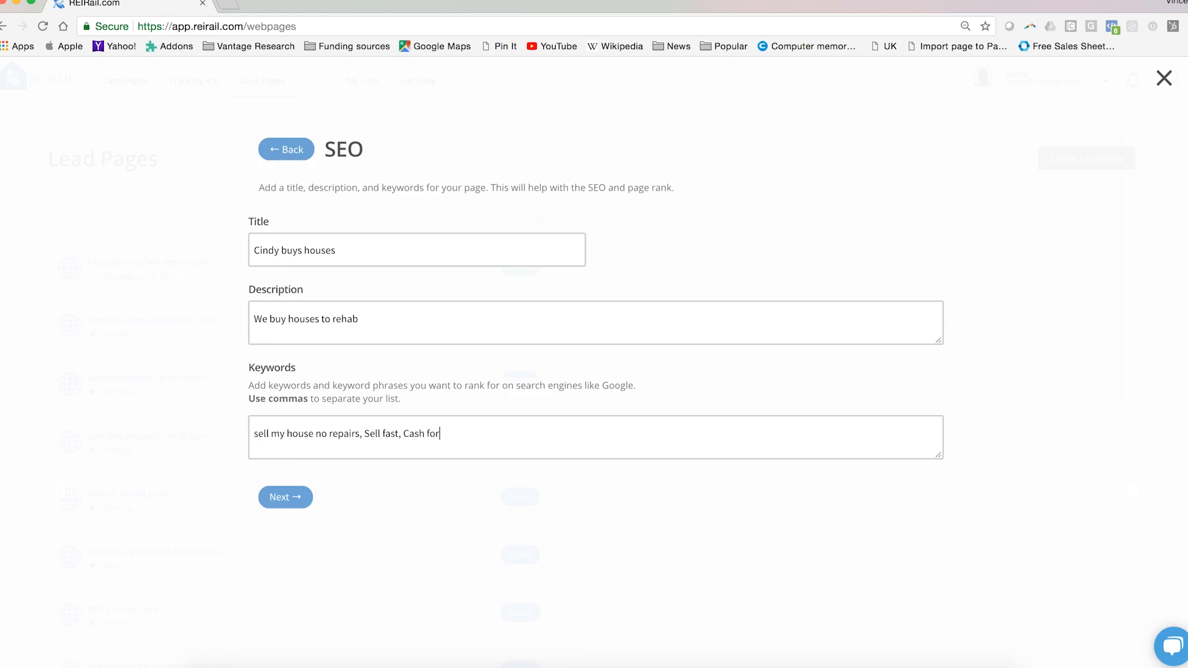
pyautogui.write('houses')
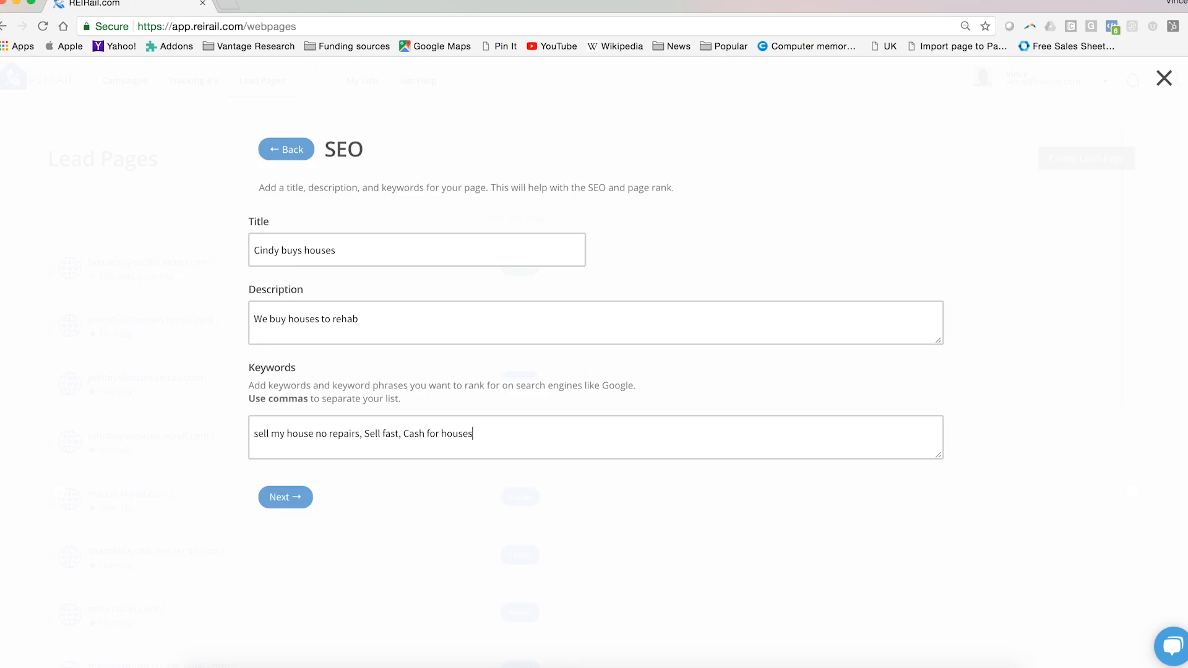
pyautogui.moveTo(413, 510)
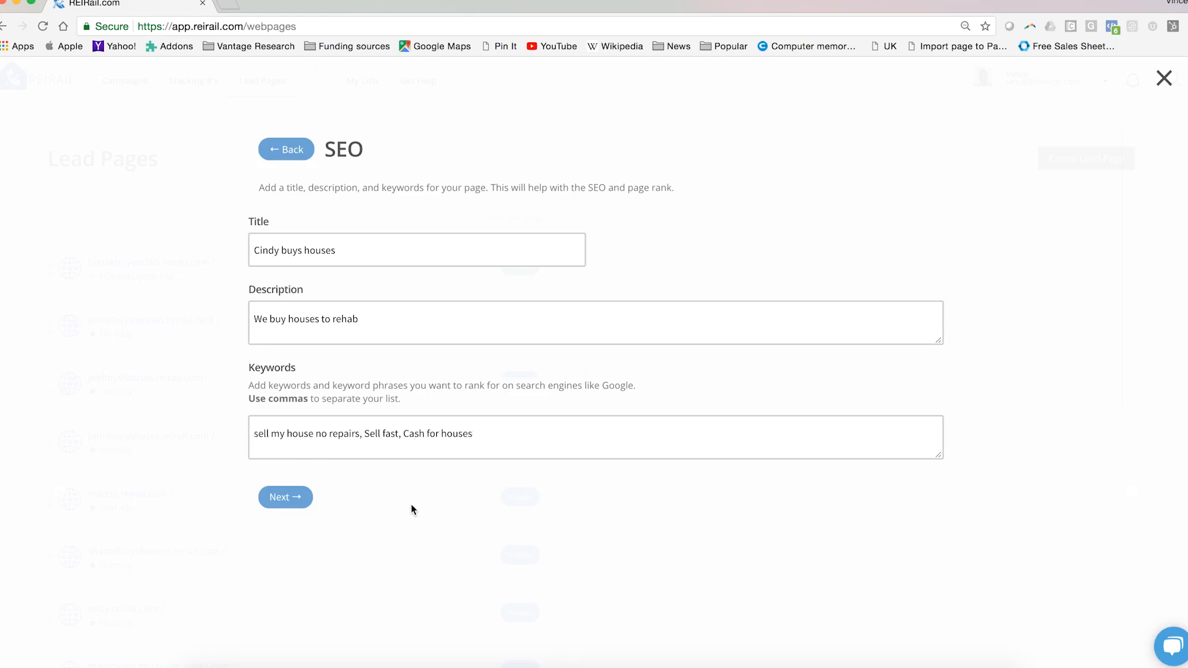
# - Finish creating the site and launch it in the Visual Editor
pyautogui.click(285, 497)
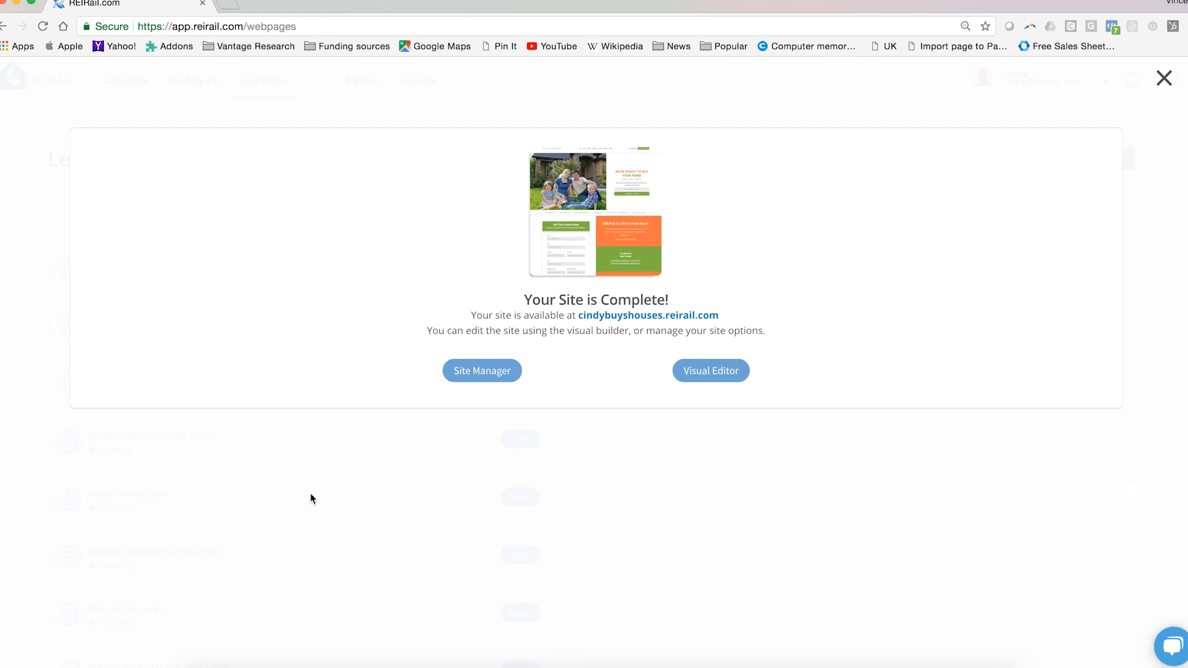
pyautogui.click(711, 370)
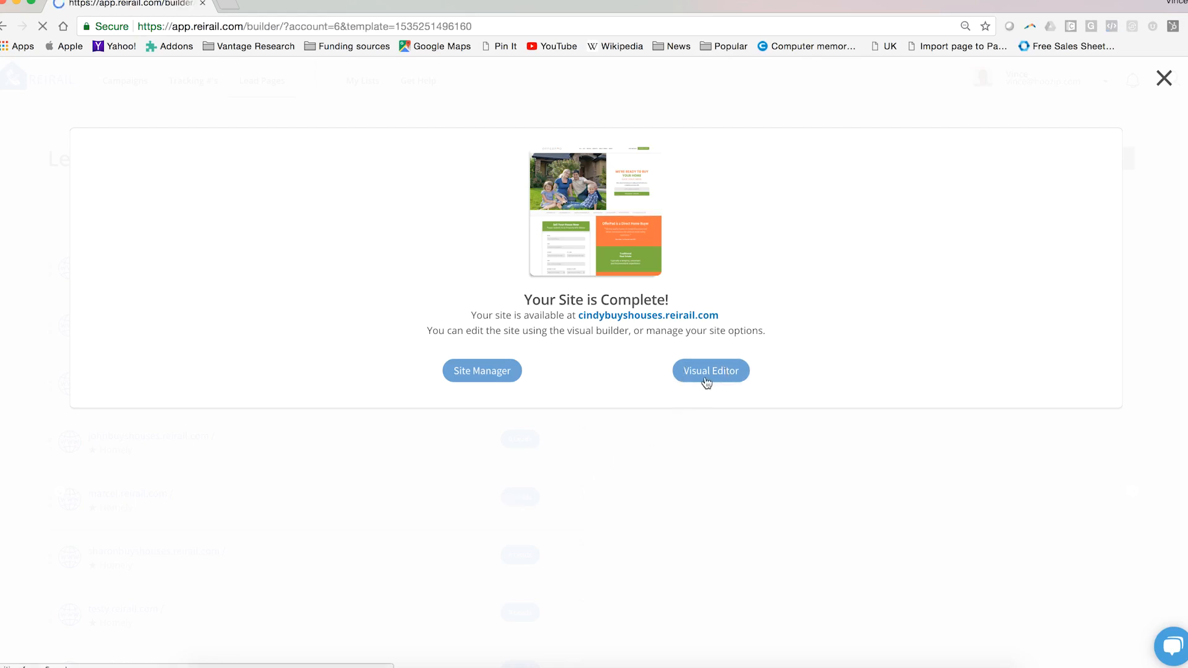
pyautogui.click(710, 371)
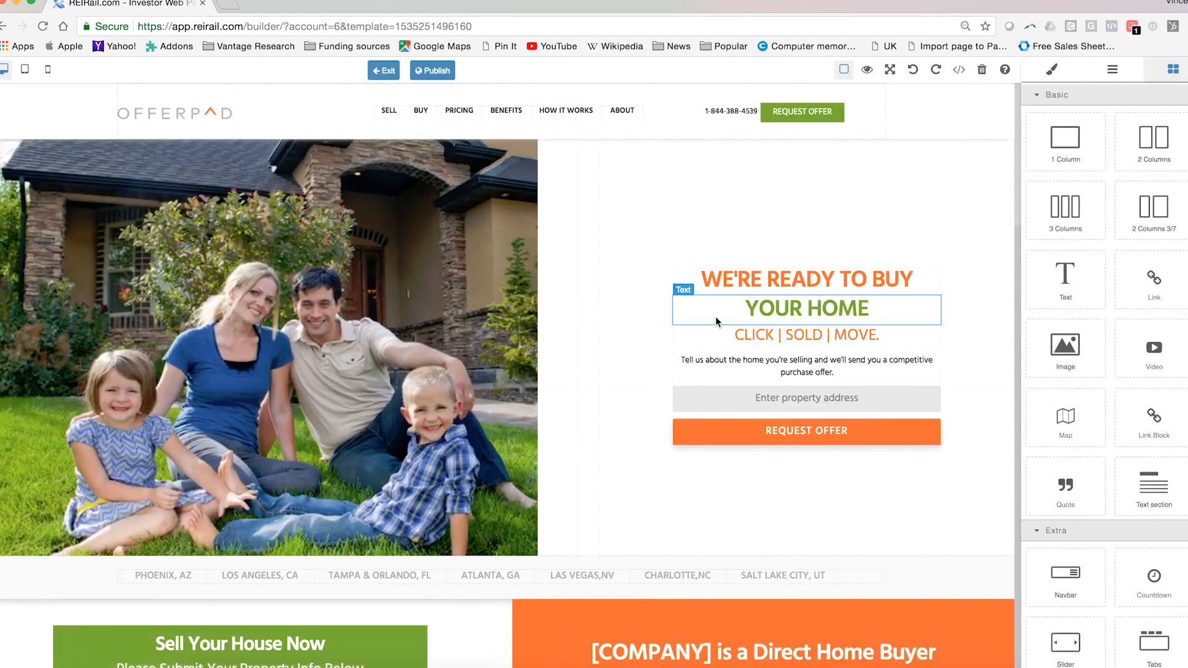
# - Select the WE'RE READY TO BUY headline and start typing 'CIN' over it
pyautogui.click(806, 279)
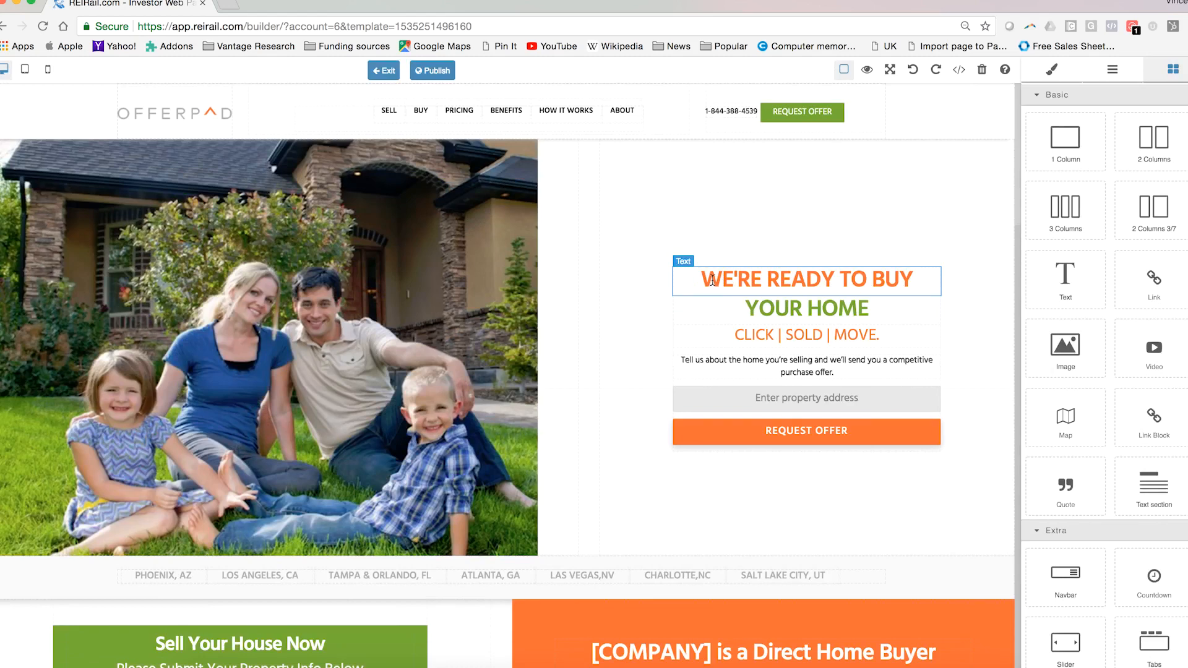
pyautogui.click(806, 280)
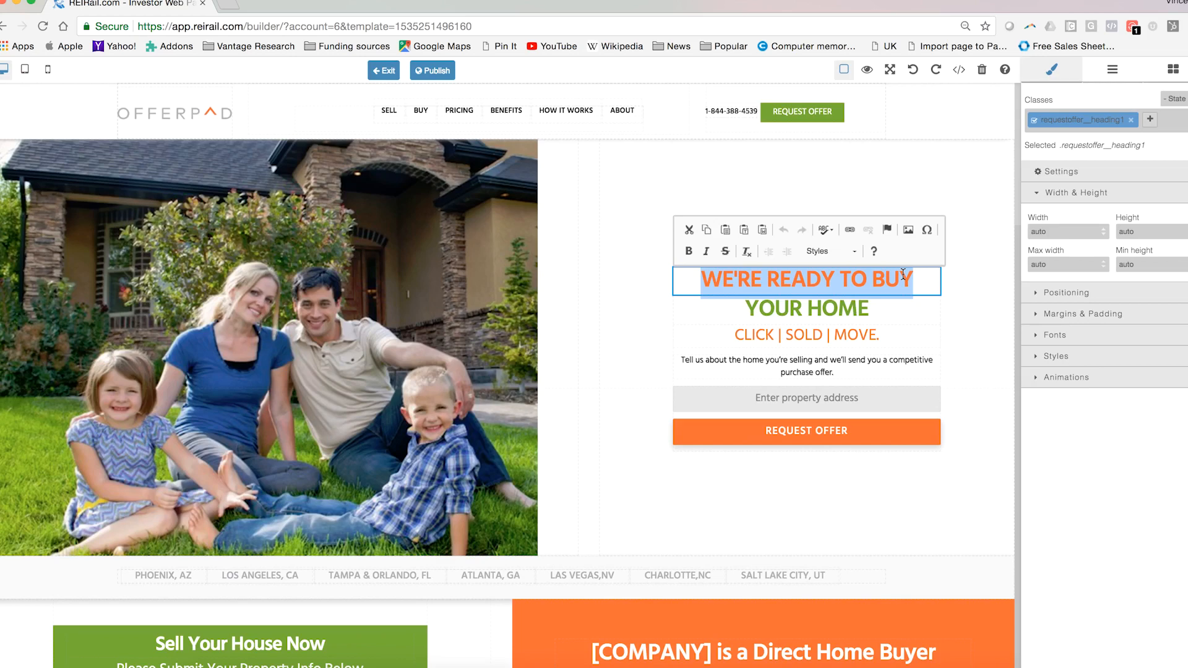
pyautogui.write('CIN')
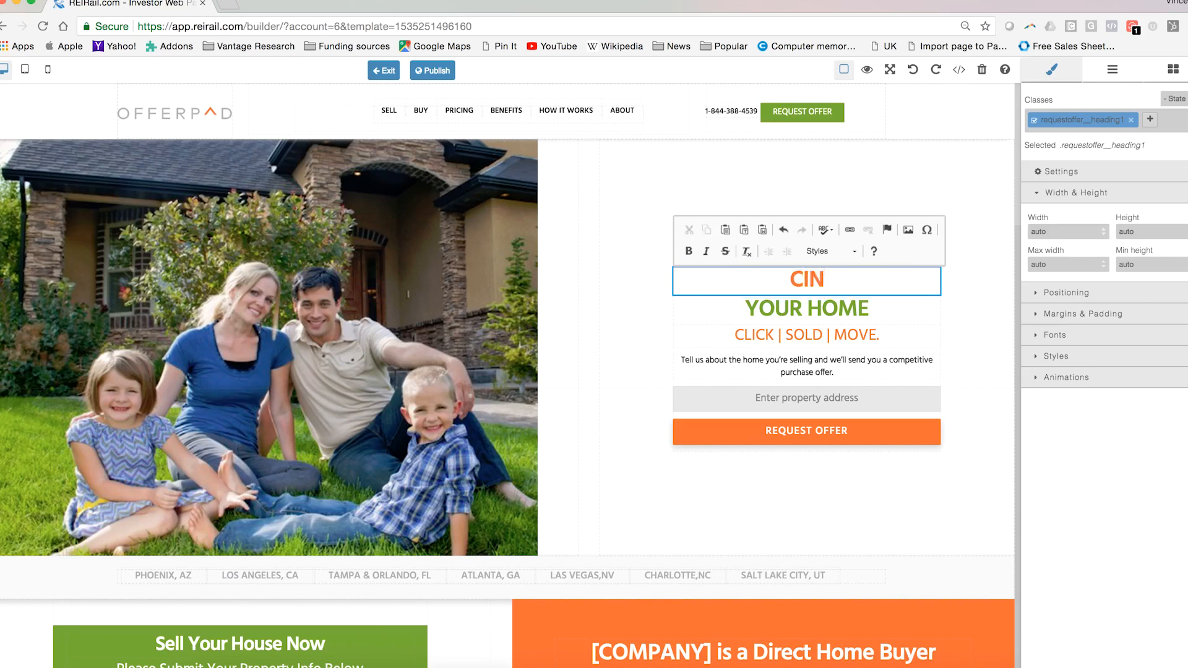